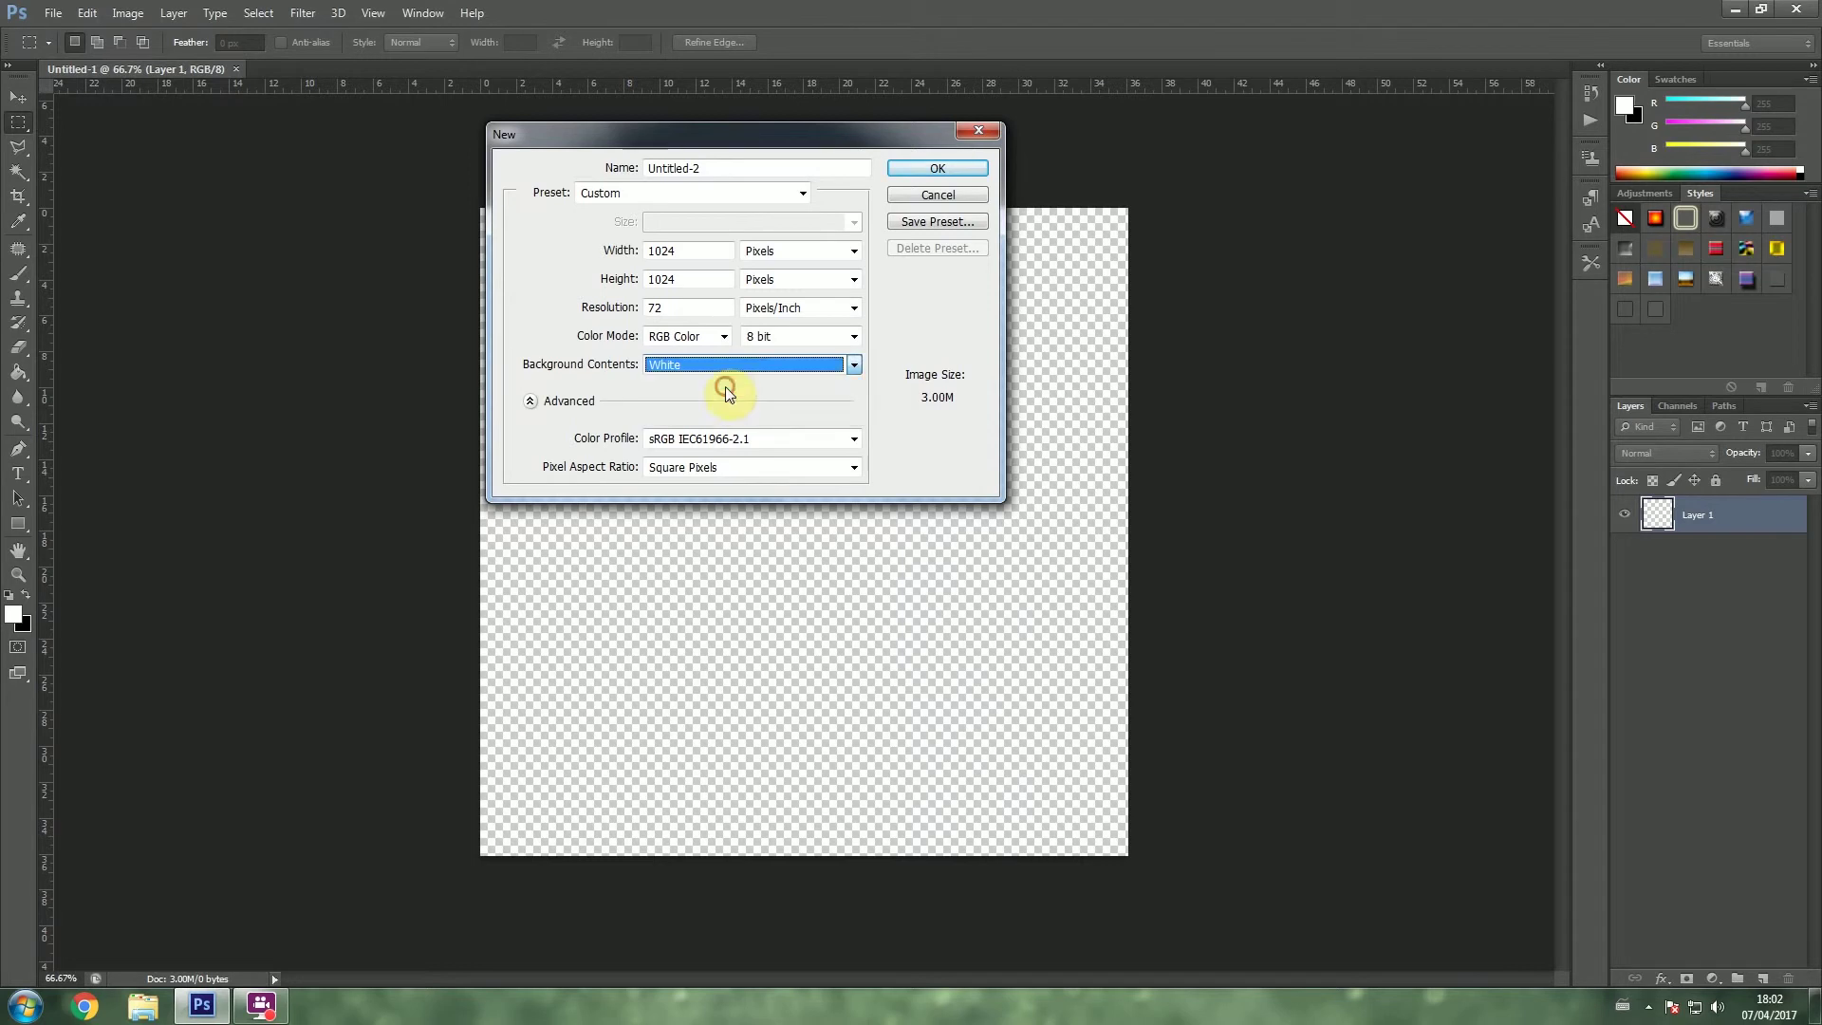
- Close the New dialog to return to the 1024×1024 transparent-layer canvas
{"action": "left_click", "coordinate": [935, 167]}
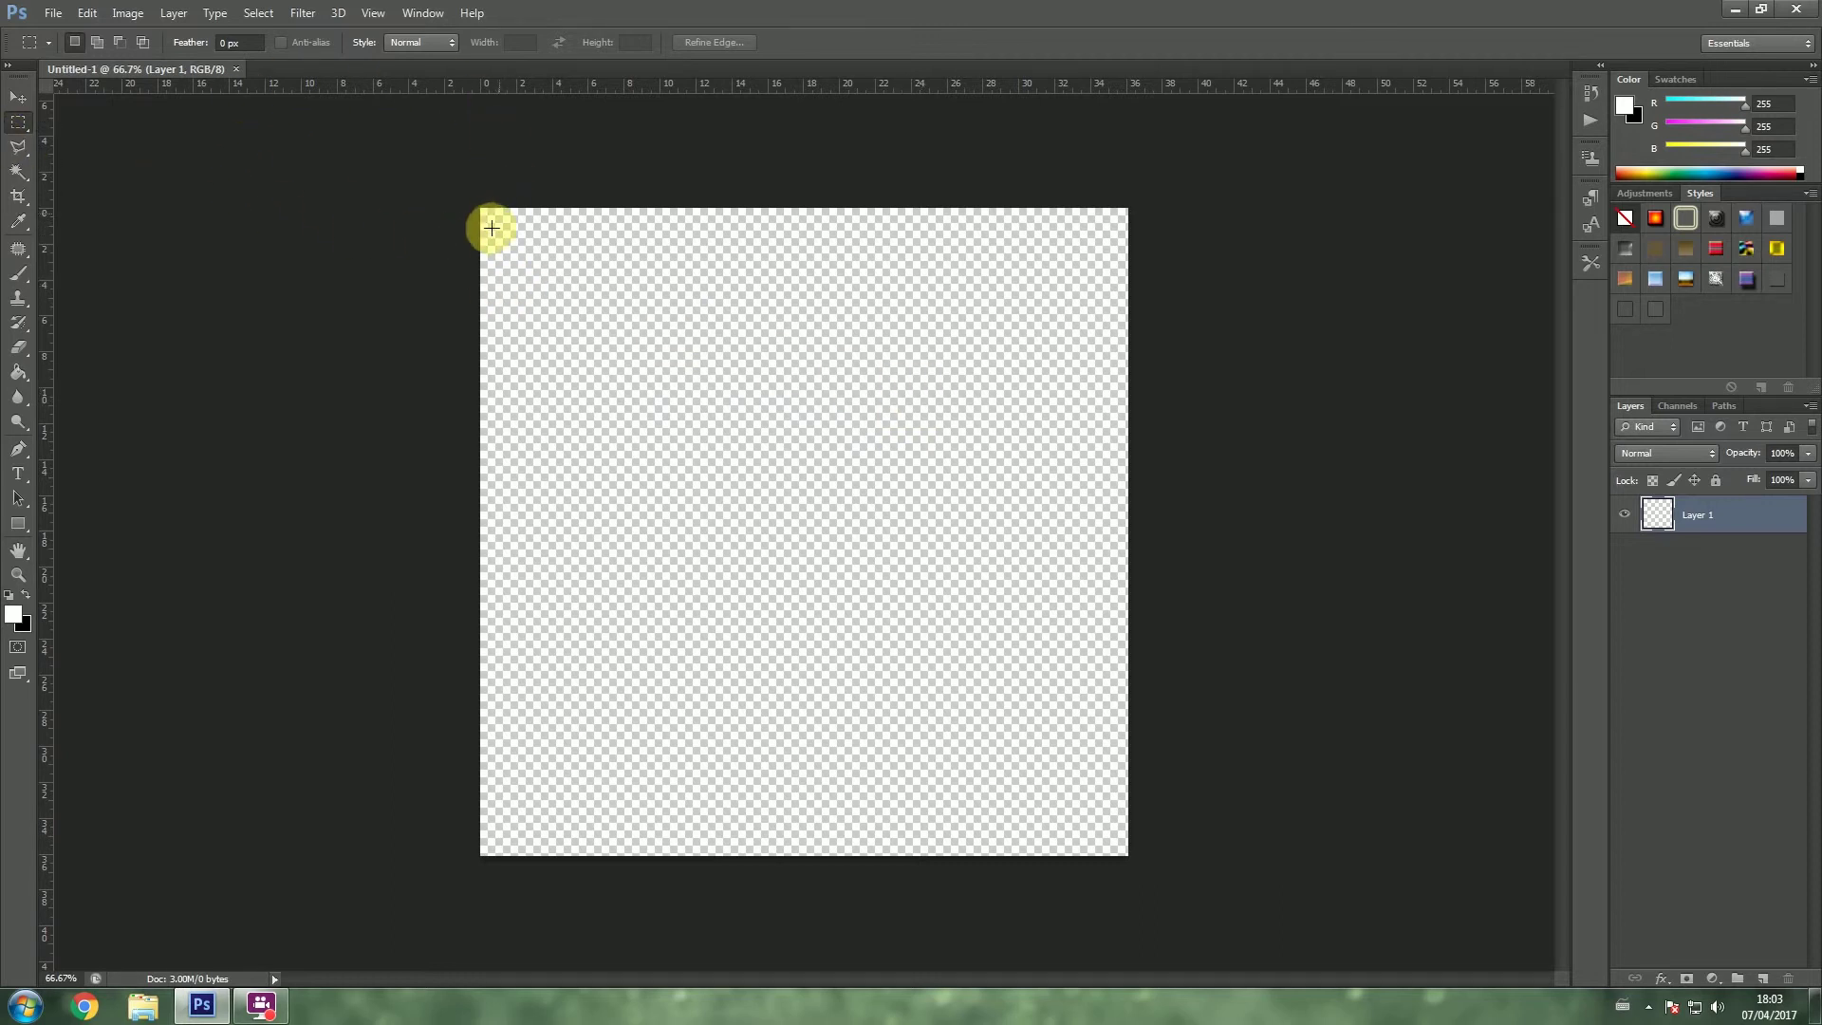
{"action": "left_click", "coordinate": [17, 98]}
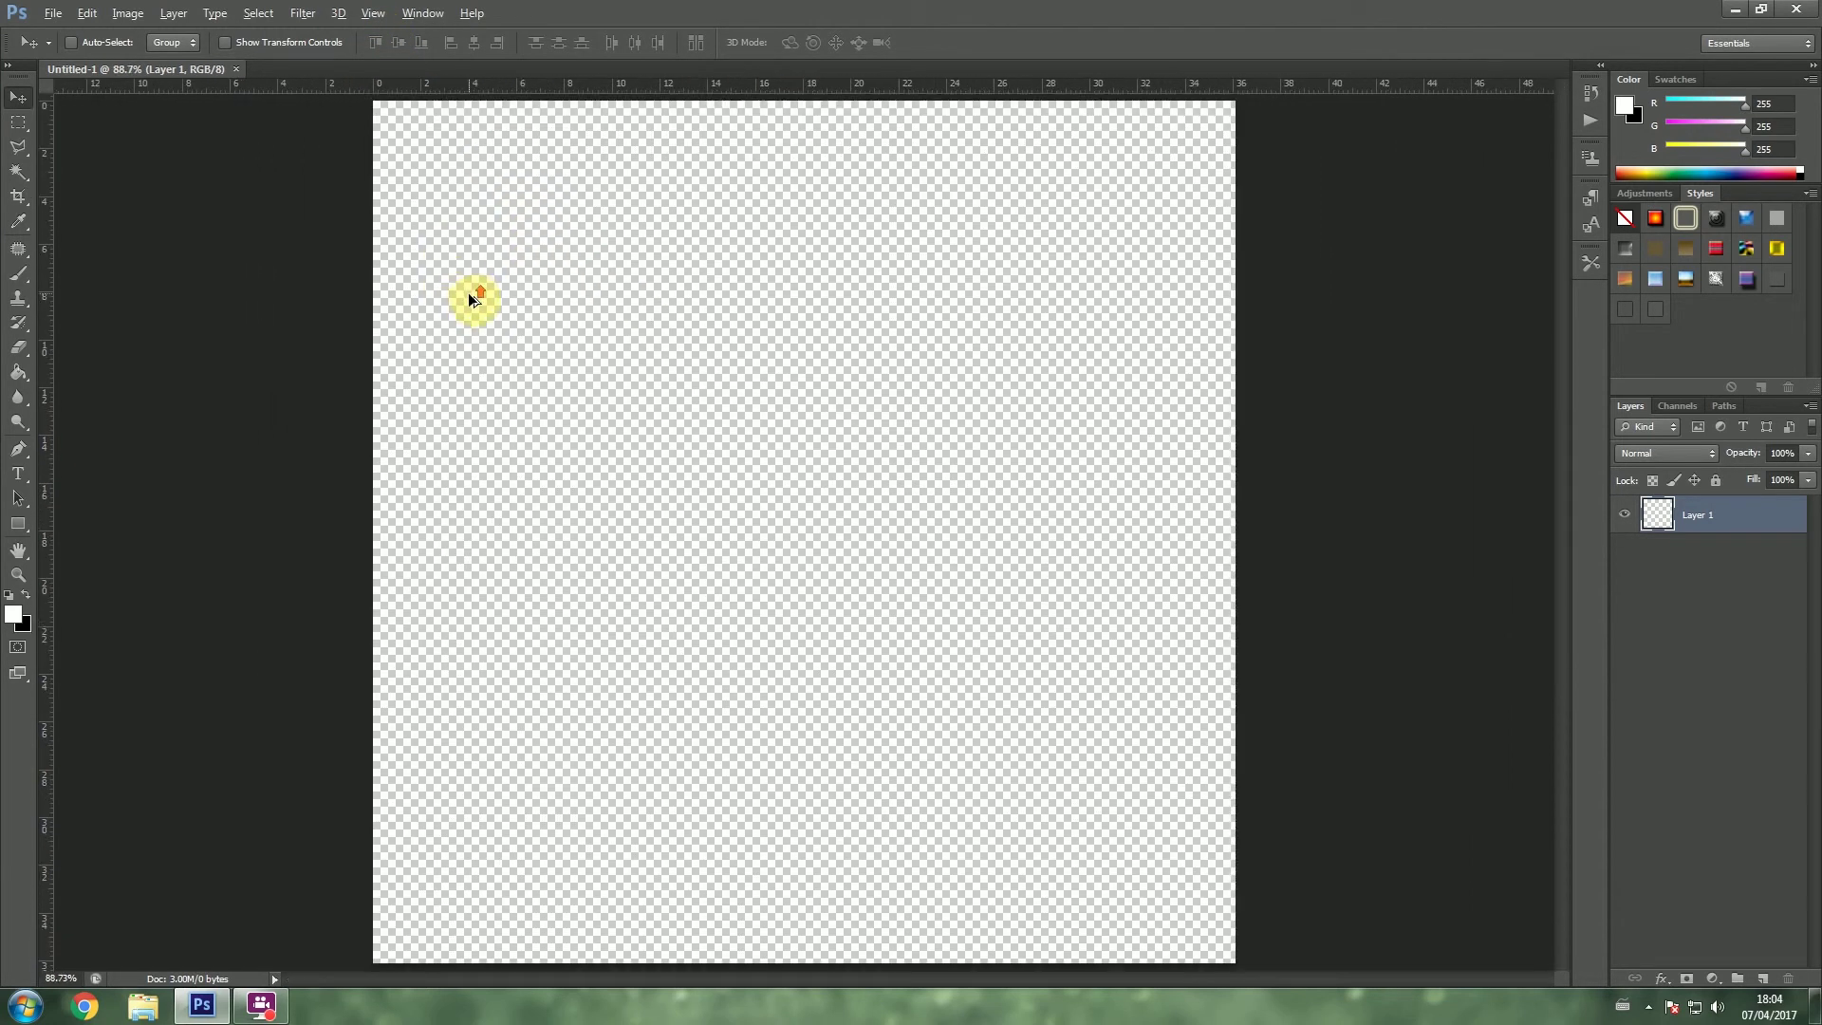